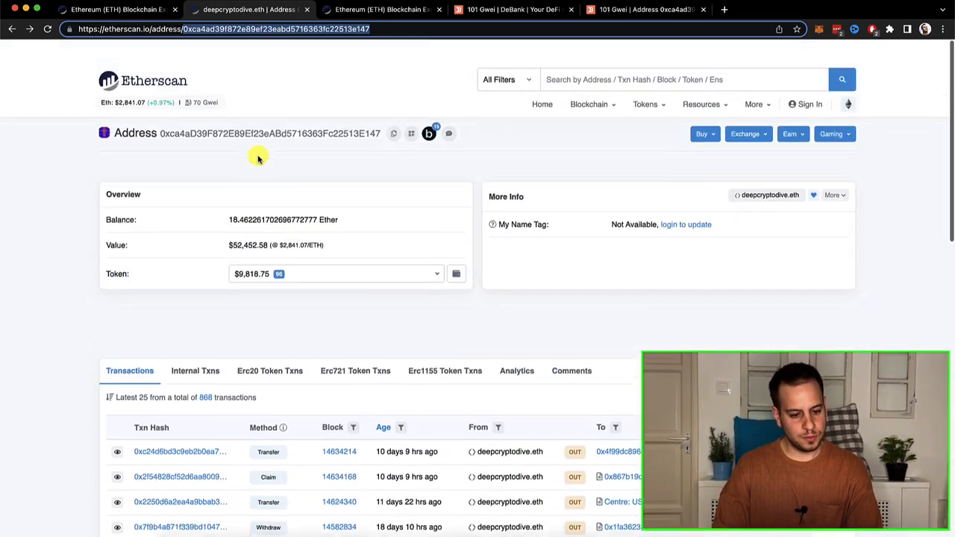
- Switch to the browser tab showing the Etherscan explorer home page
scroll(down, 3)
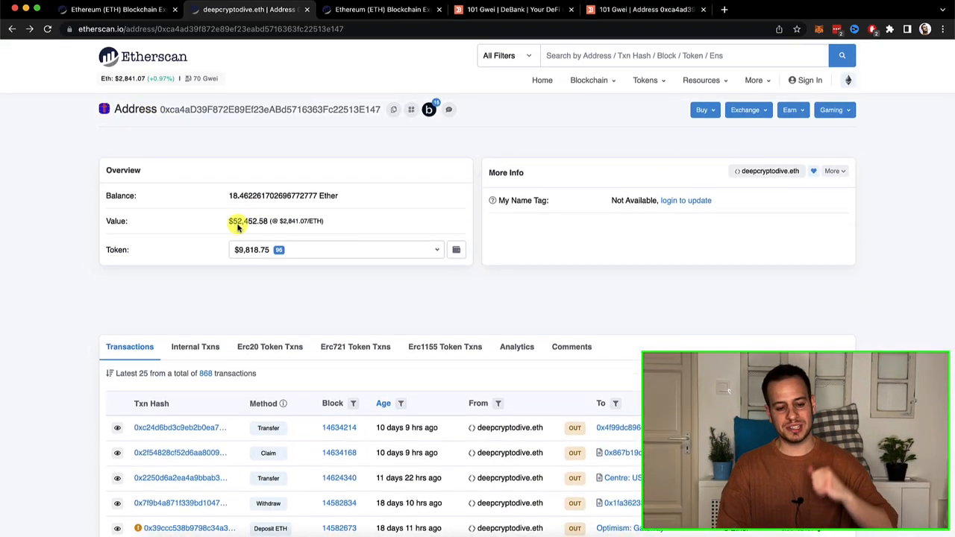
scroll(down, 3)
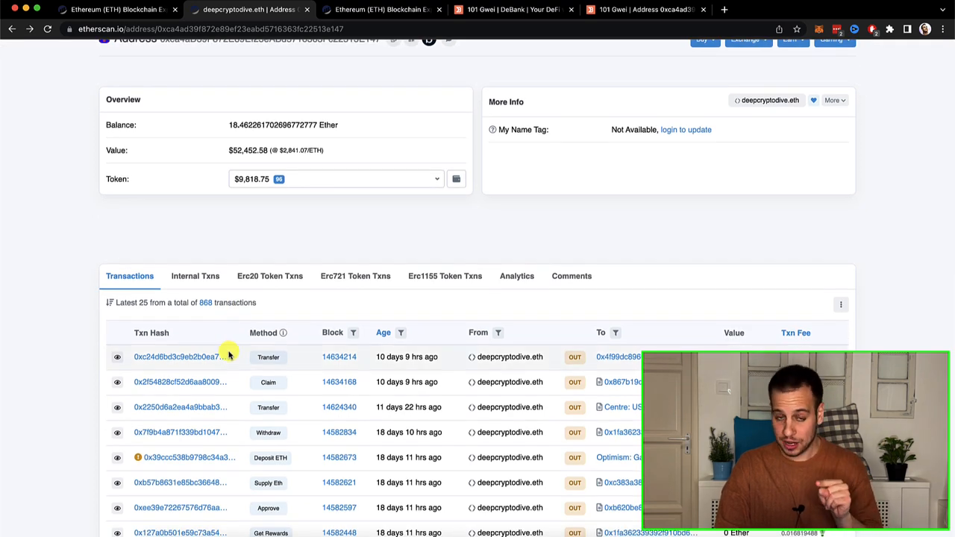
mouse_move(253, 293)
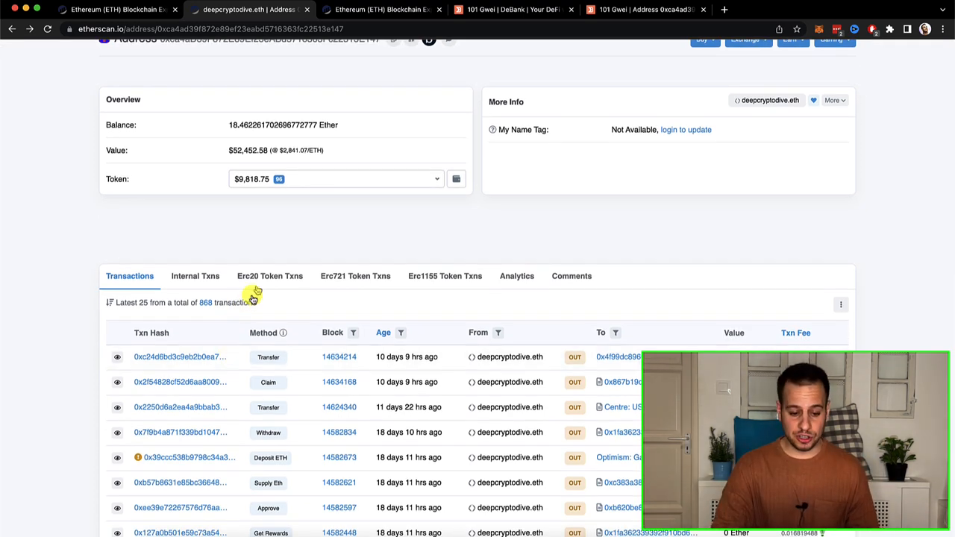
click(270, 277)
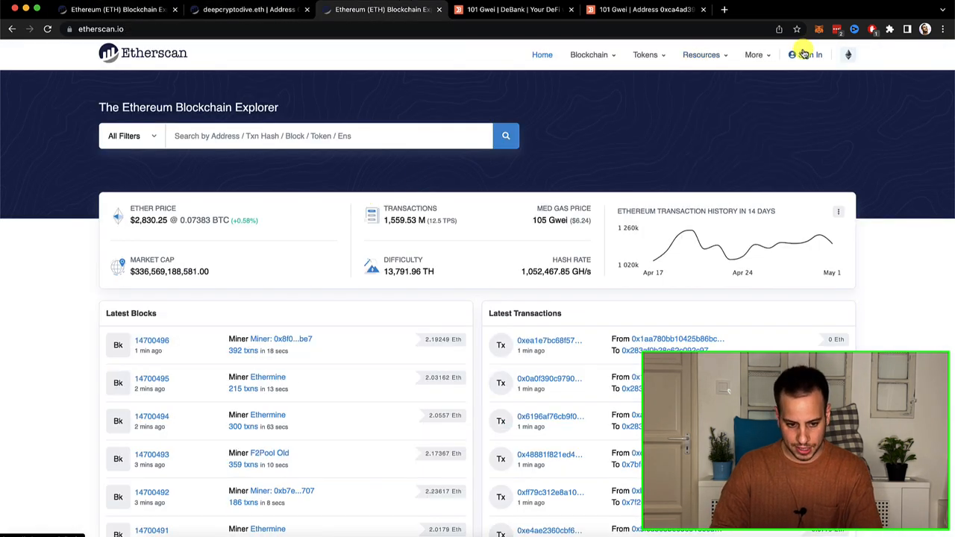
- Sign in to the Etherscan account with Remember & Auto Login ticked
click(815, 55)
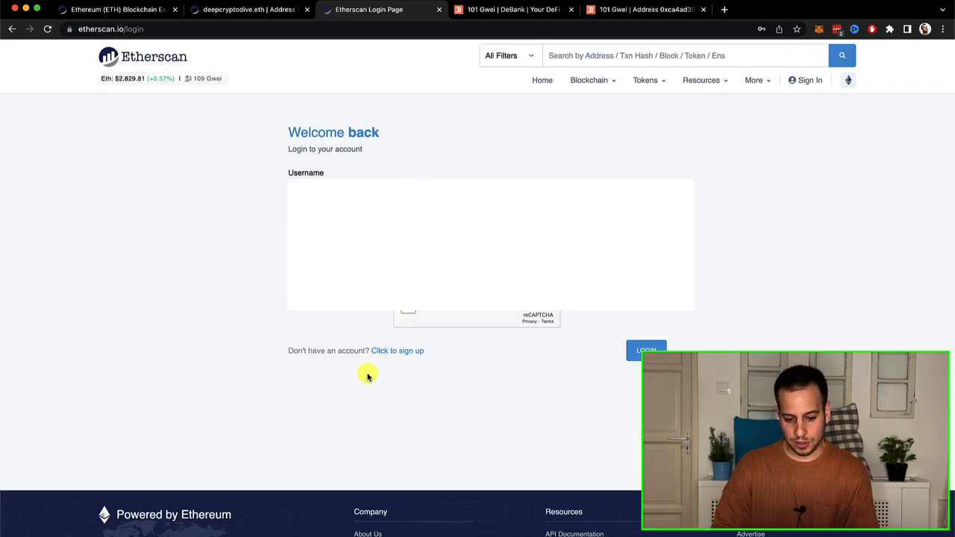
mouse_move(391, 363)
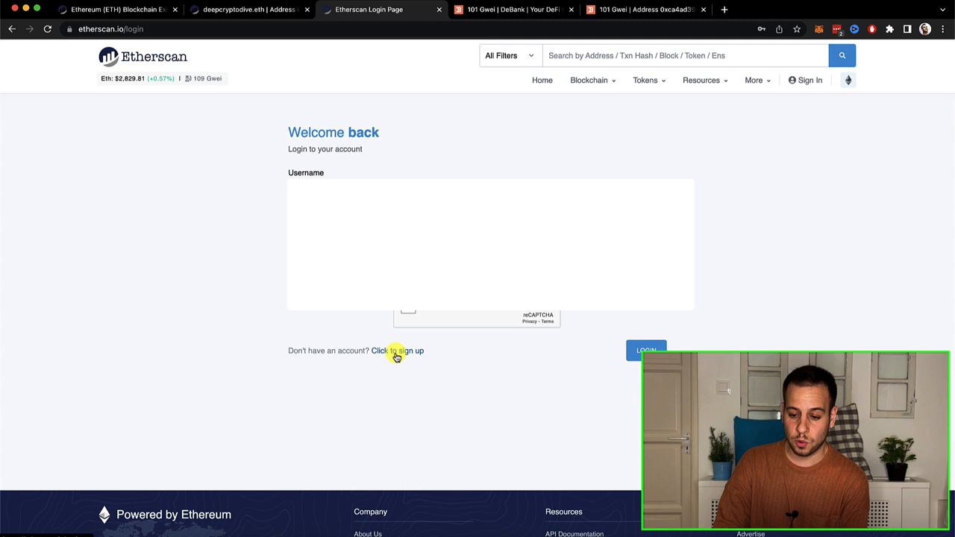
mouse_move(399, 356)
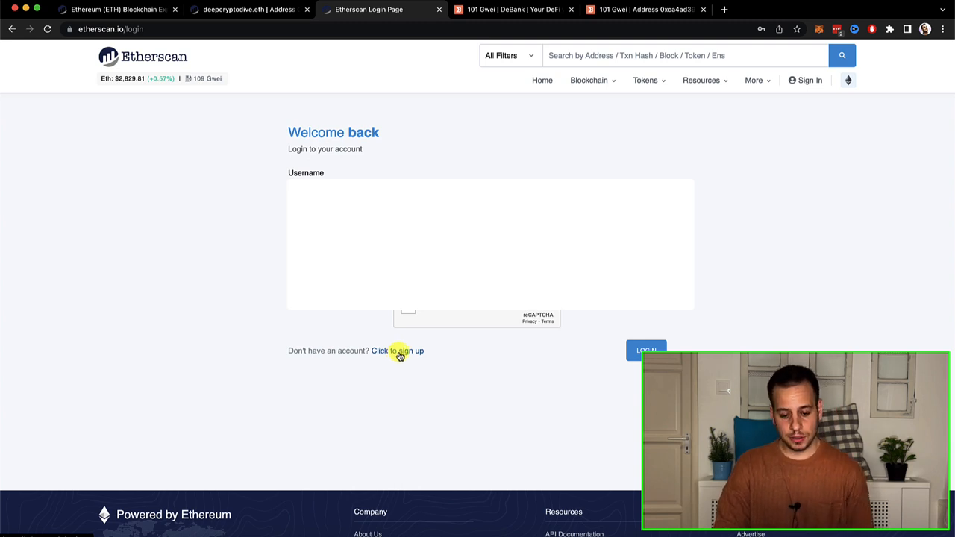
mouse_move(411, 341)
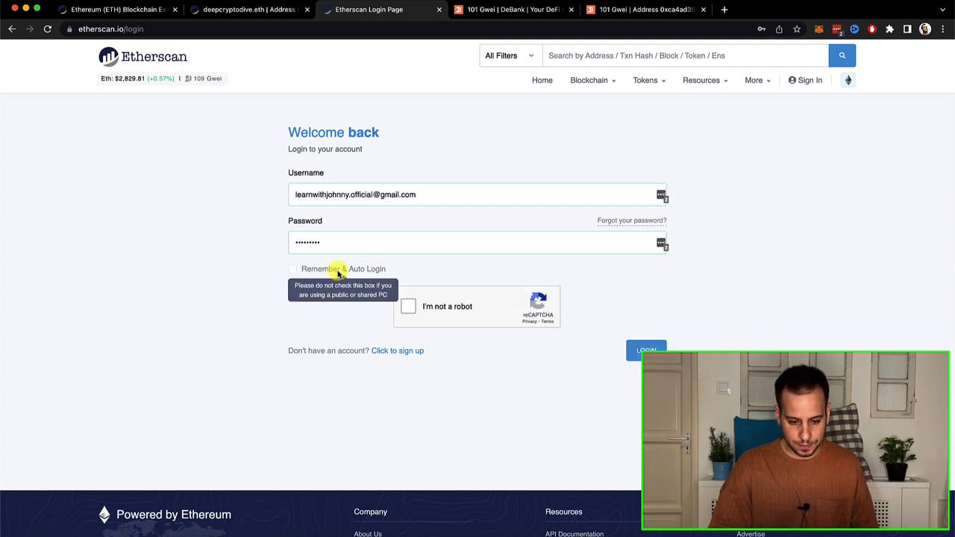
click(293, 268)
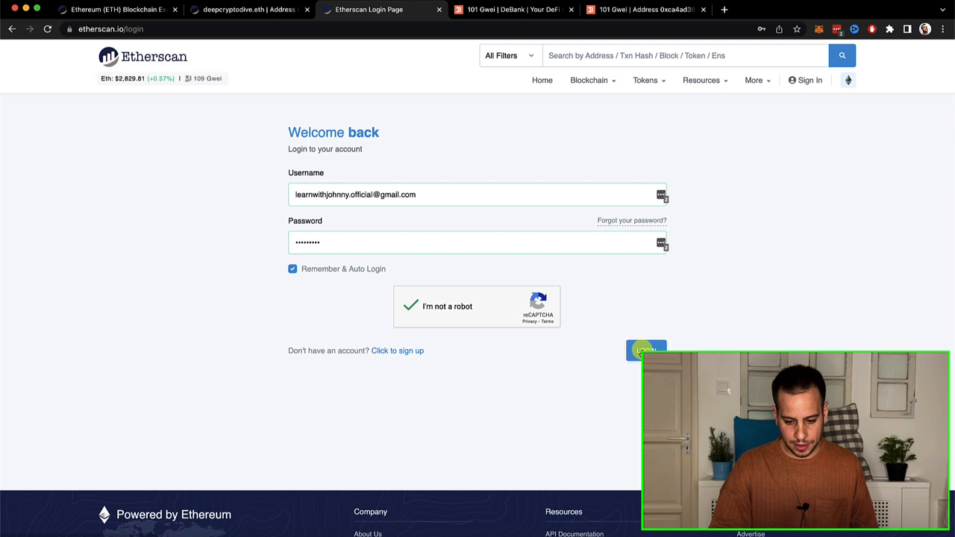
click(646, 349)
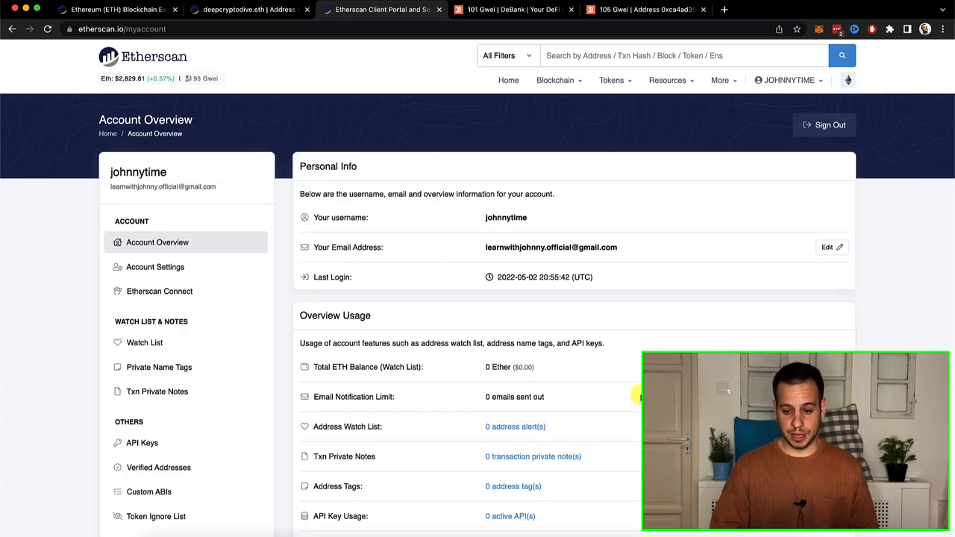
click(790, 80)
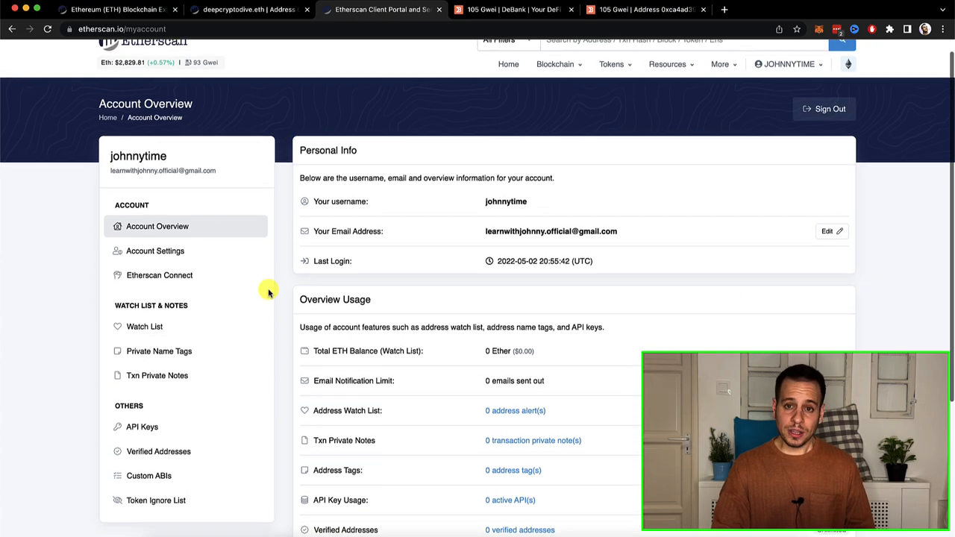
scroll(down, 3)
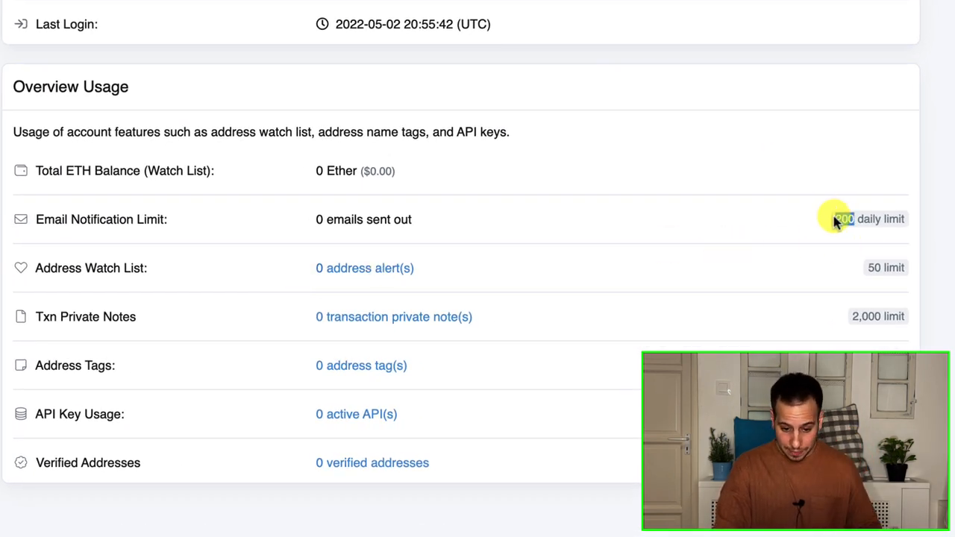
mouse_move(875, 268)
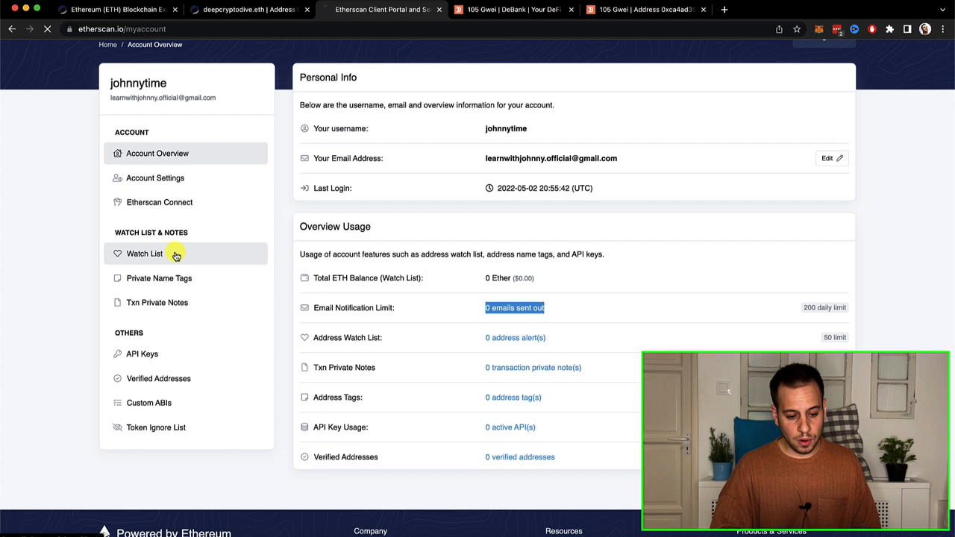
- Open the account's Watch List and start adding a new address
click(144, 253)
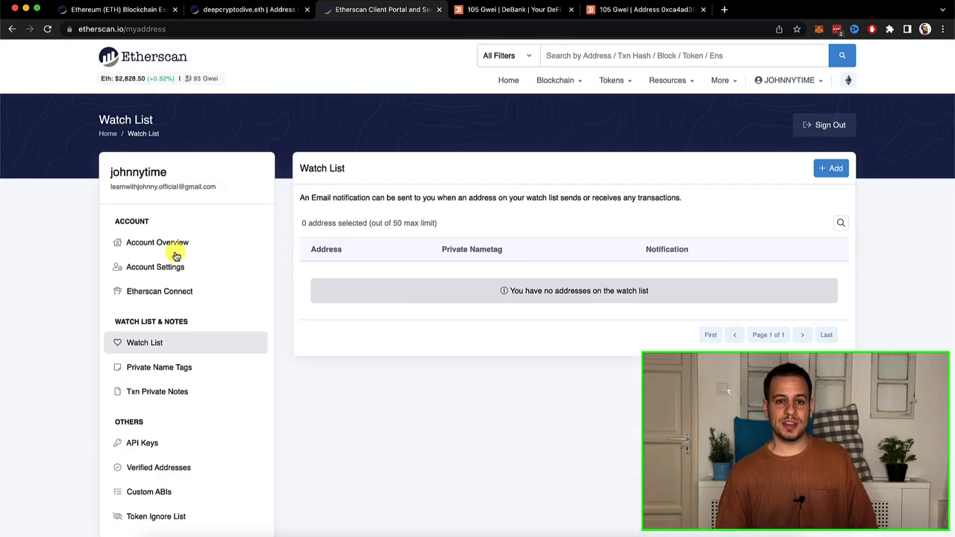
mouse_move(455, 161)
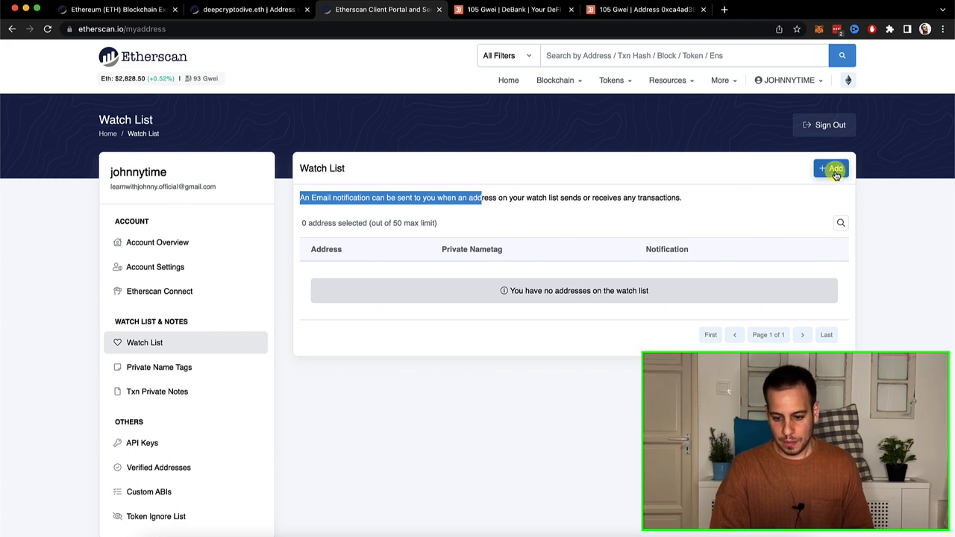
click(831, 168)
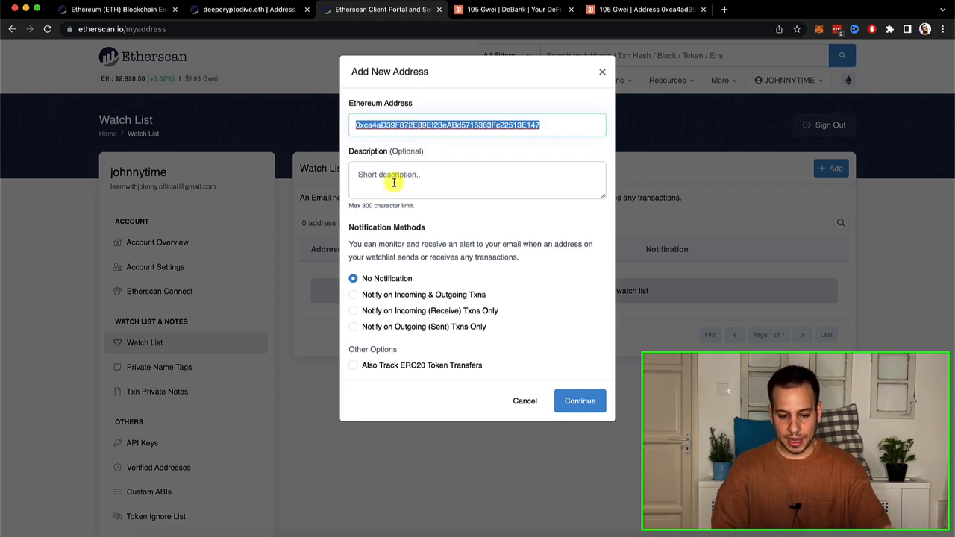
- Enter the description 'Just a test' and choose notifications on incoming & outgoing transactions
text(Just a test)
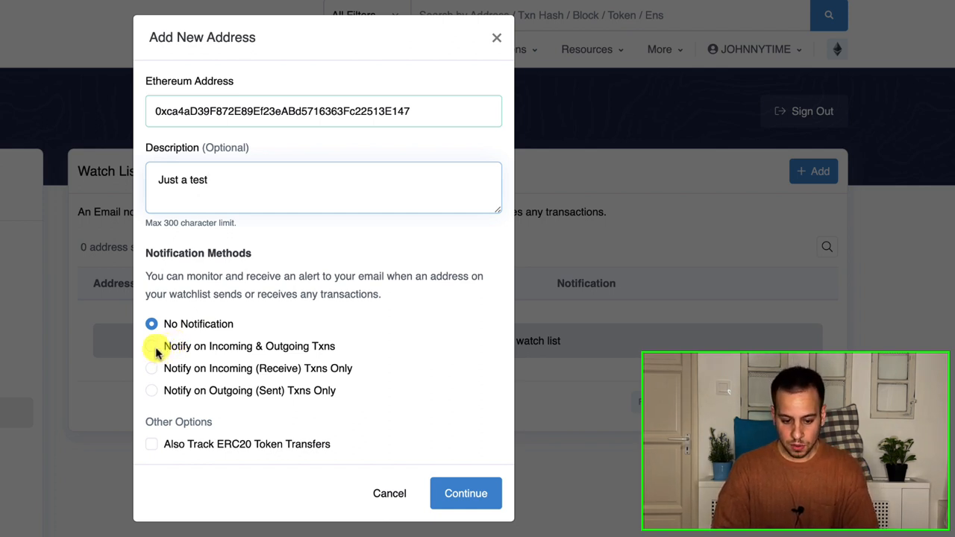
click(151, 346)
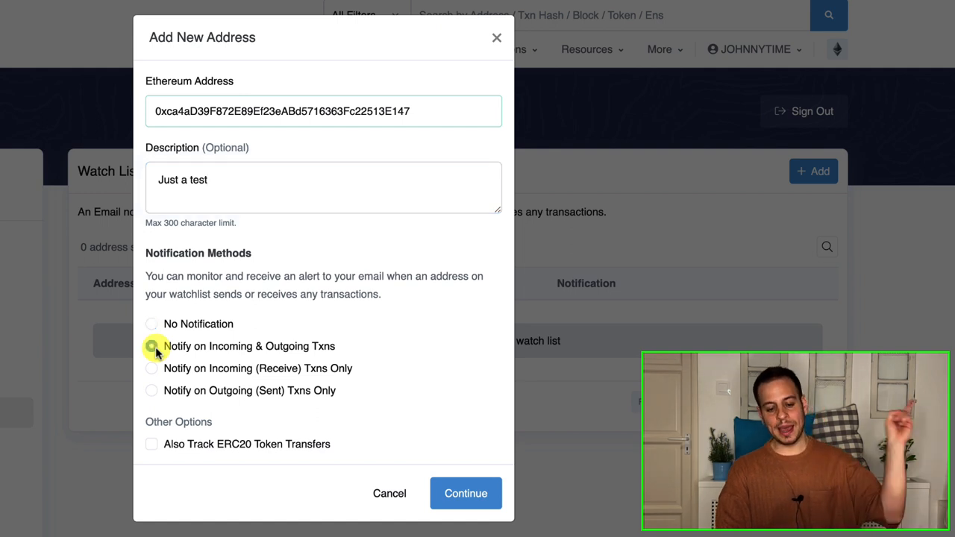
click(152, 347)
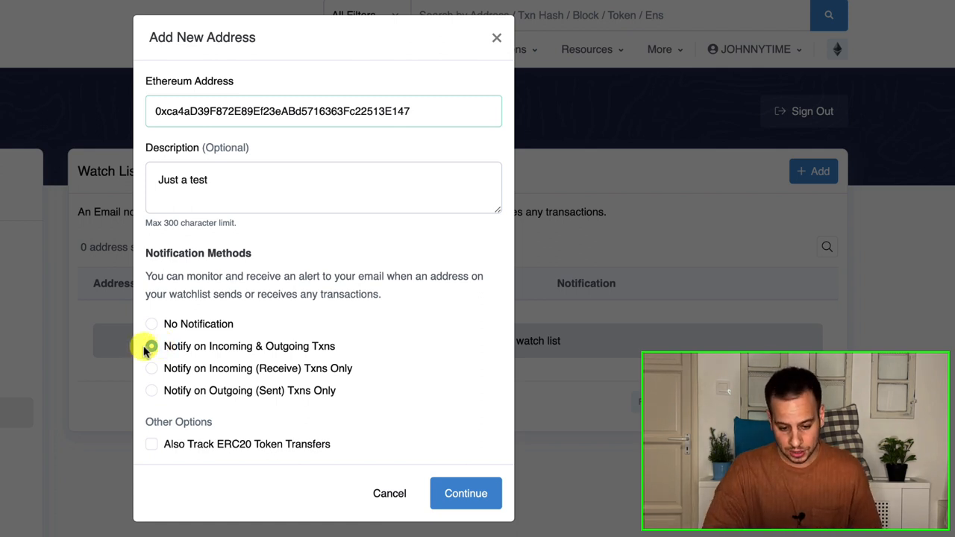
click(151, 346)
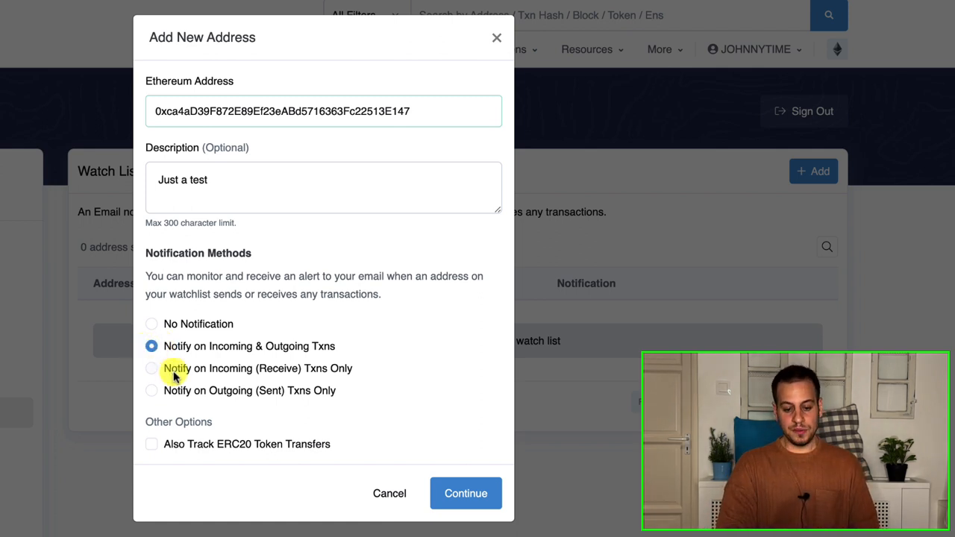
- Try incoming-only, then settle on 'Notify on Outgoing (Sent) Txns Only'
click(152, 369)
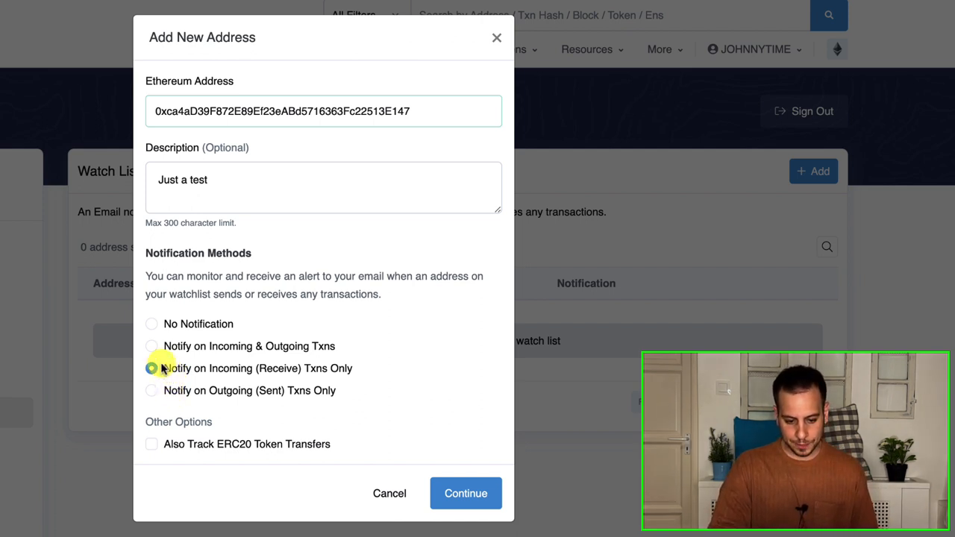
click(152, 391)
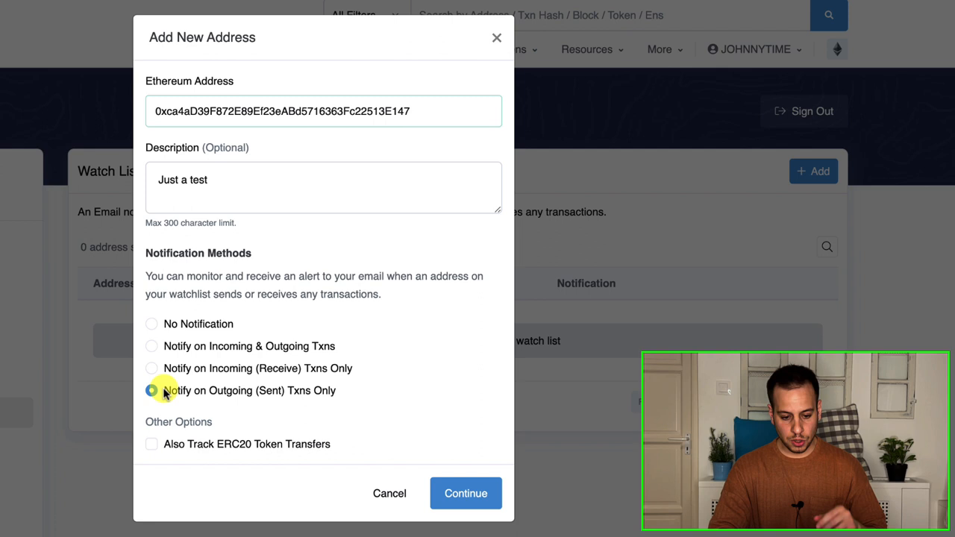
click(152, 391)
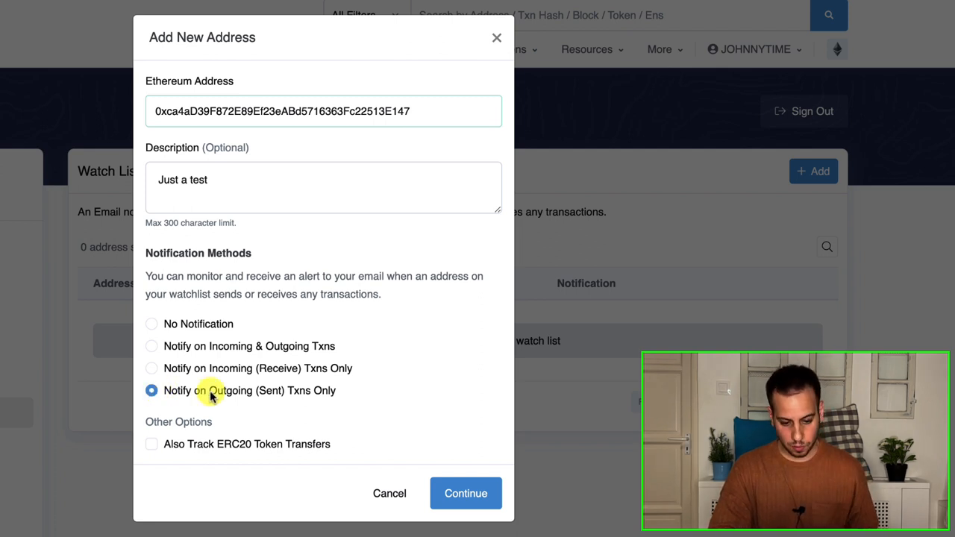
double_click(230, 391)
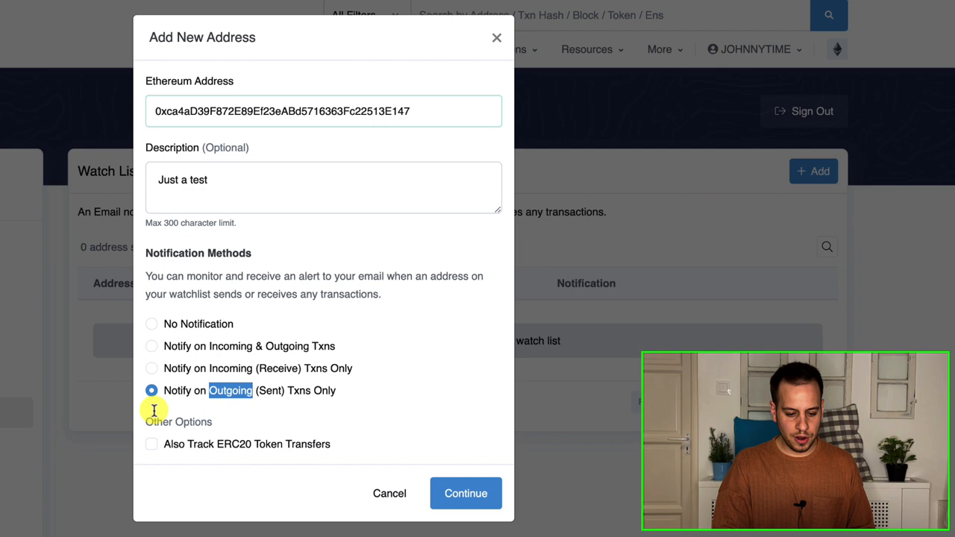
- Enable ERC20 token transfer tracking and reset alerts to incoming & outgoing transactions
click(151, 444)
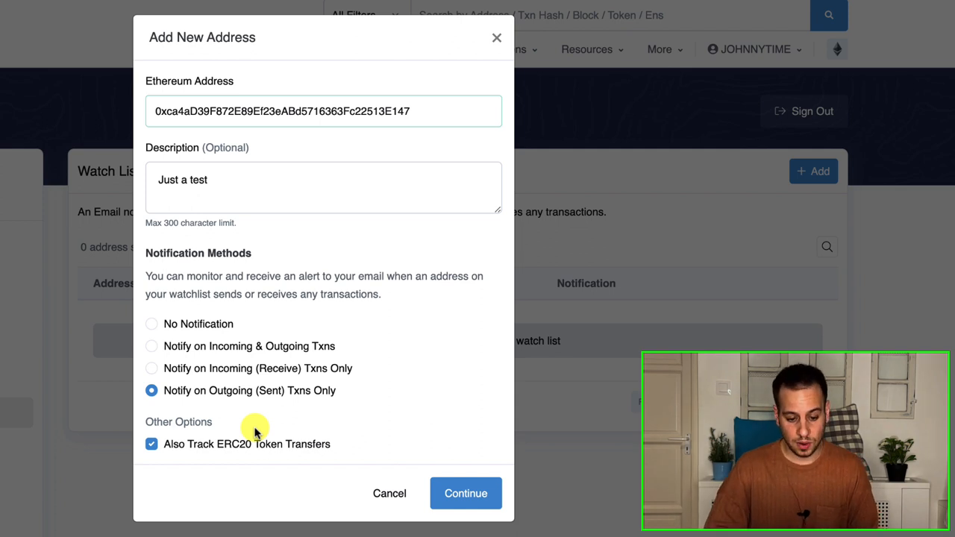
click(151, 346)
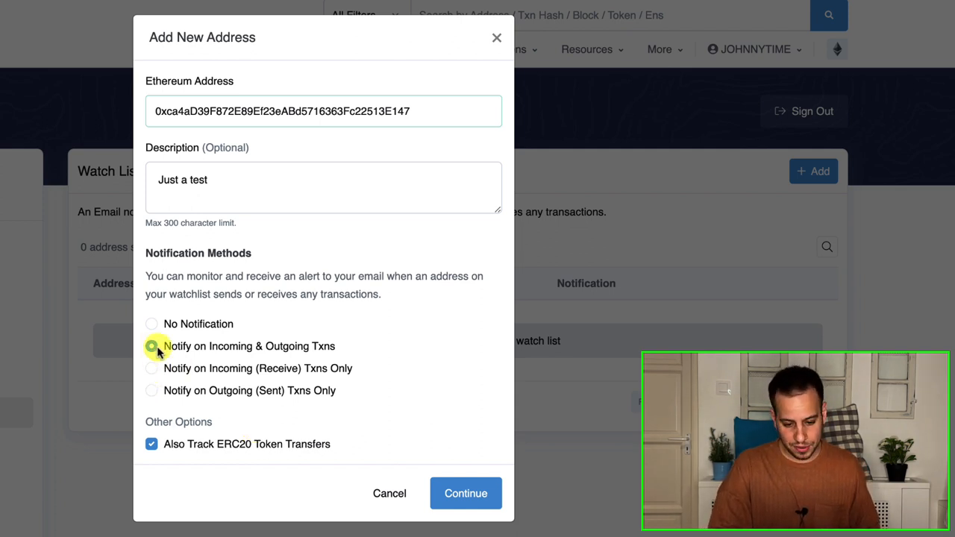
click(151, 346)
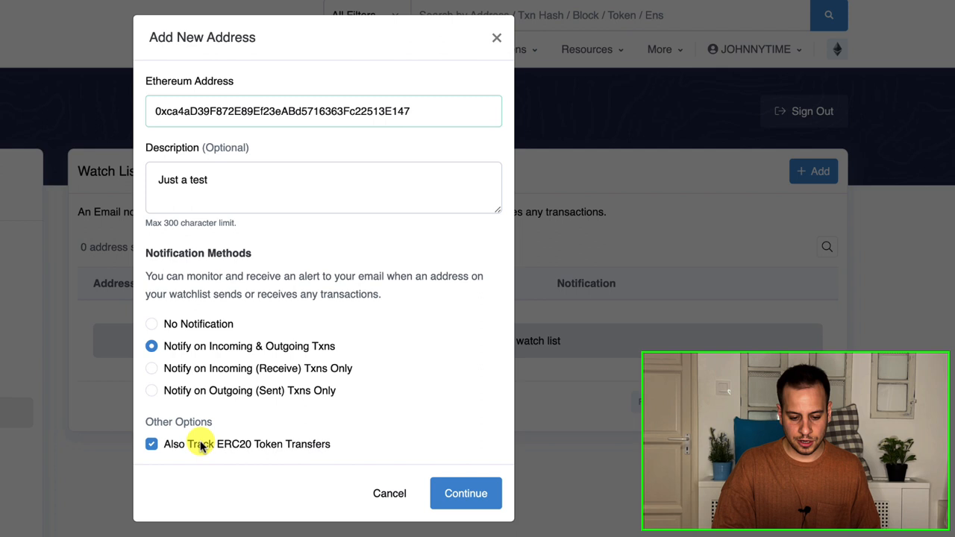
mouse_move(242, 467)
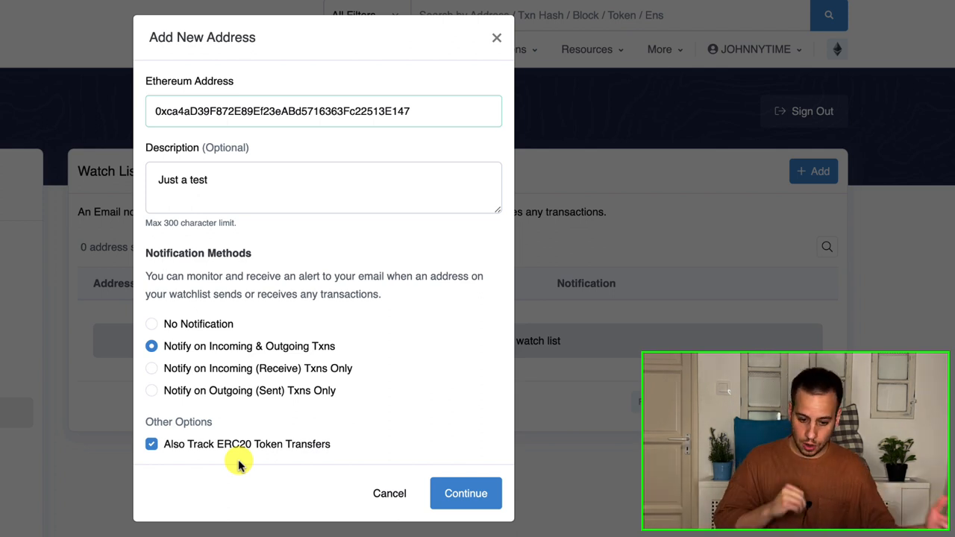
mouse_move(295, 493)
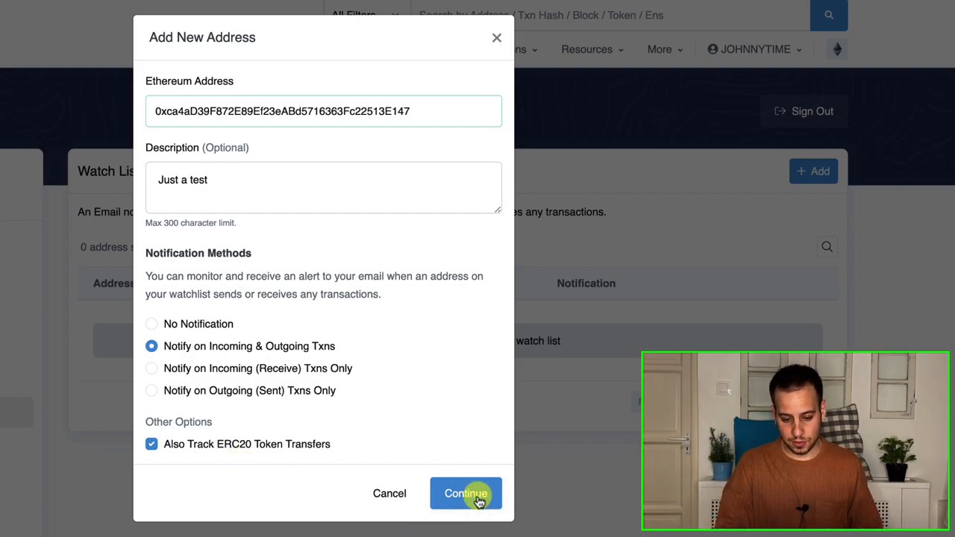
- Save the address to the watch list with email notification and note 'Just a test'
click(465, 493)
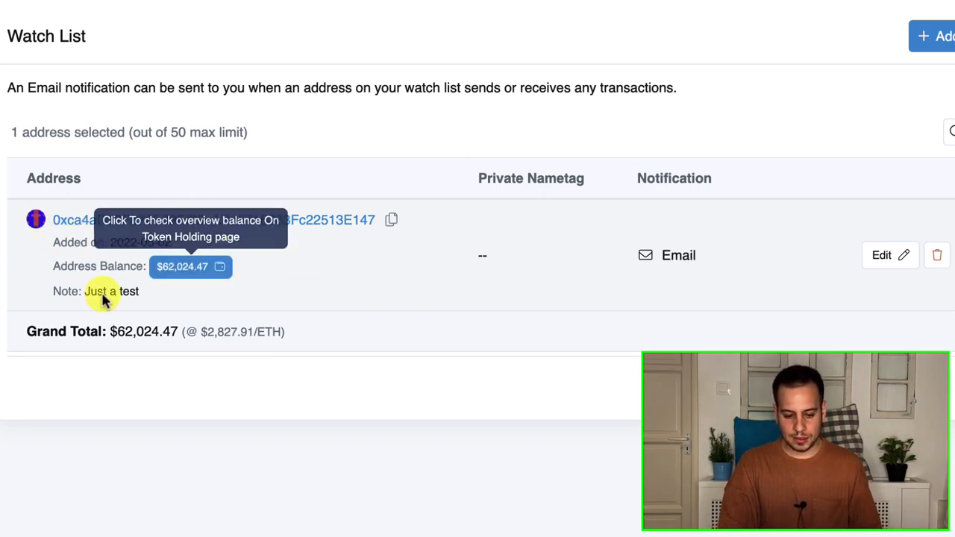
triple_click(95, 291)
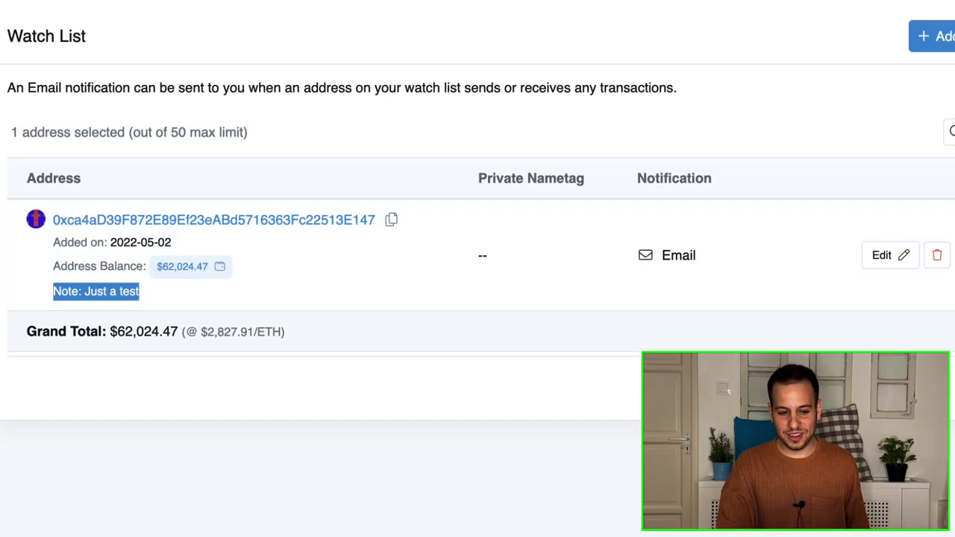
mouse_move(485, 37)
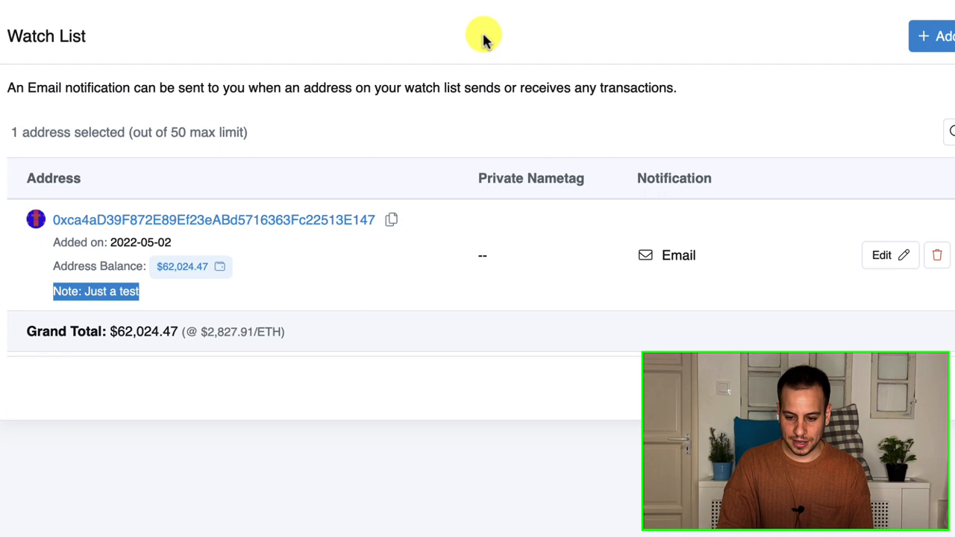